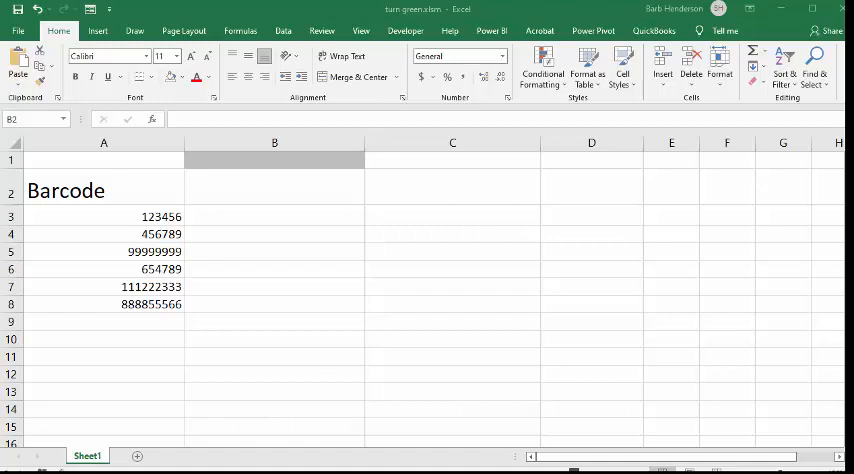
mouse_move(746, 444)
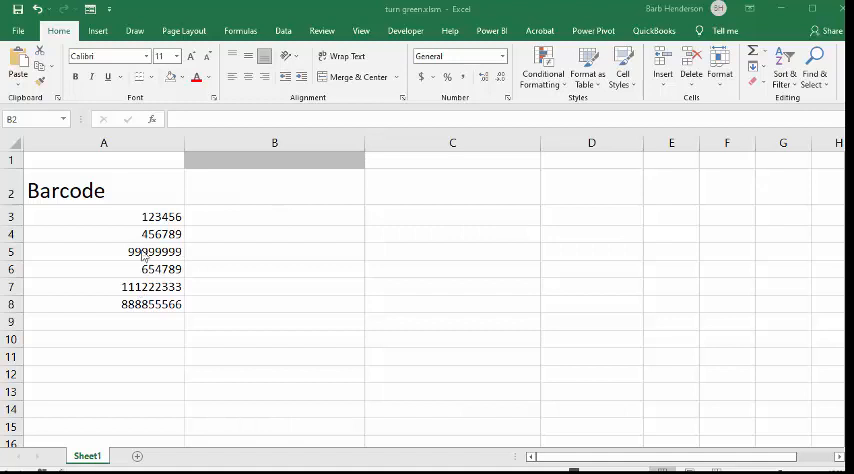
Enter barcode 456789 in B2 so the matching row turns green
click(274, 182)
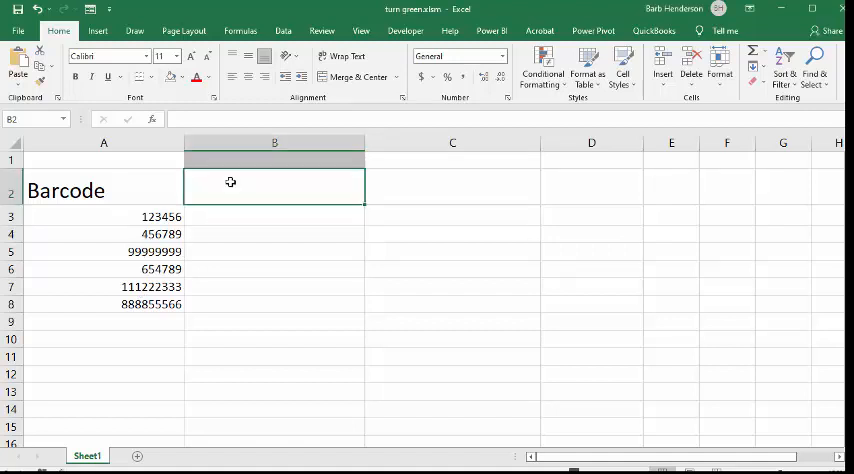
text(456)
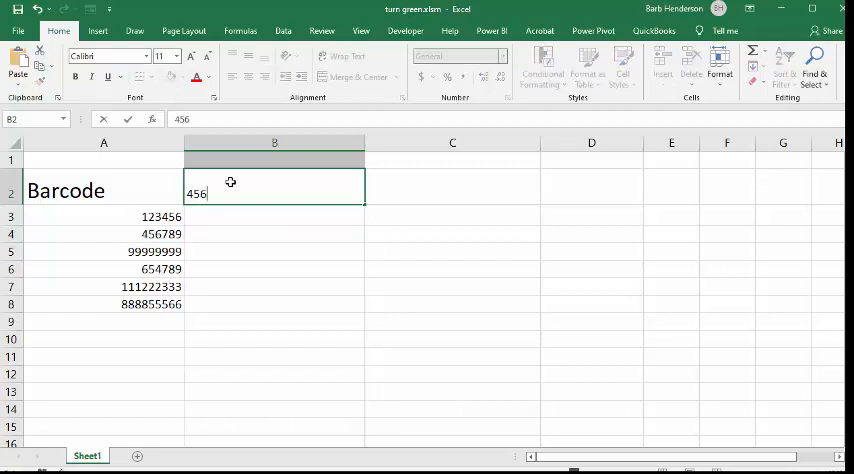
text(789)
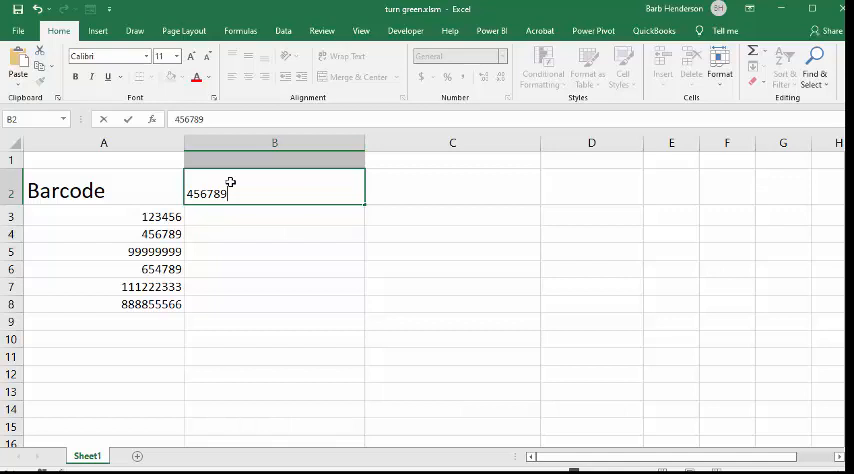
key(Return)
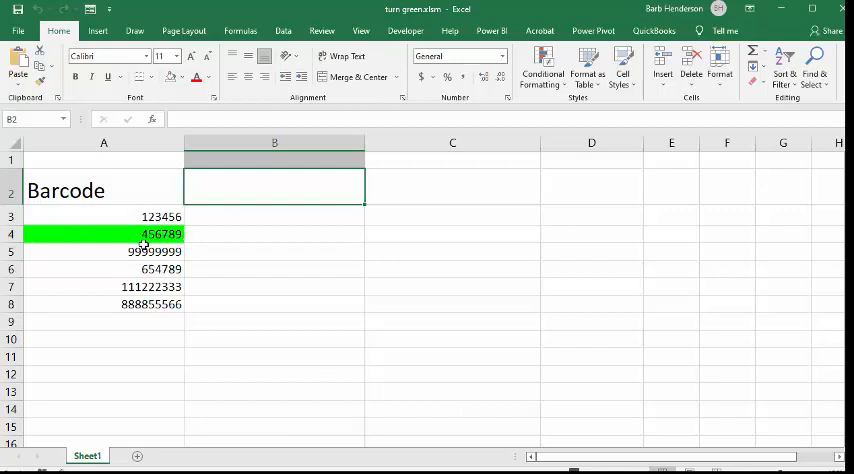
mouse_move(92, 238)
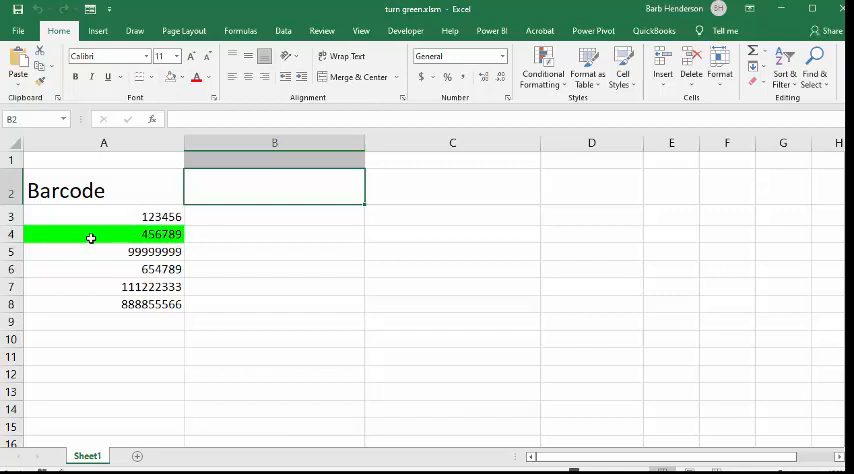
mouse_move(168, 430)
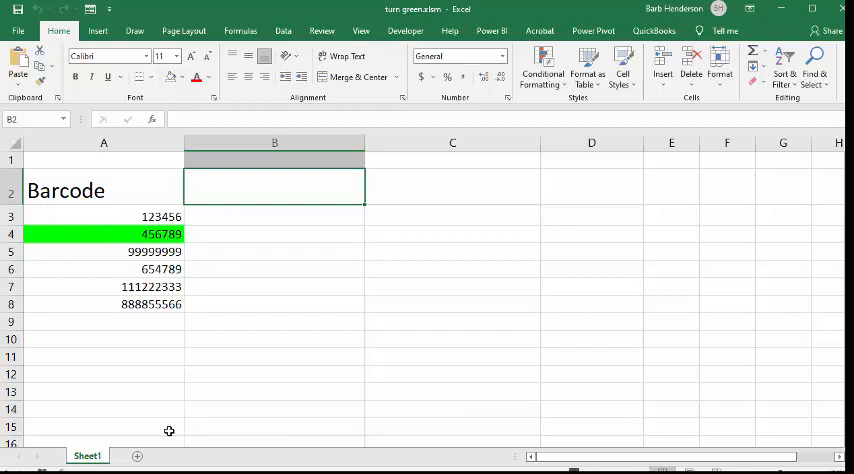
mouse_move(320, 374)
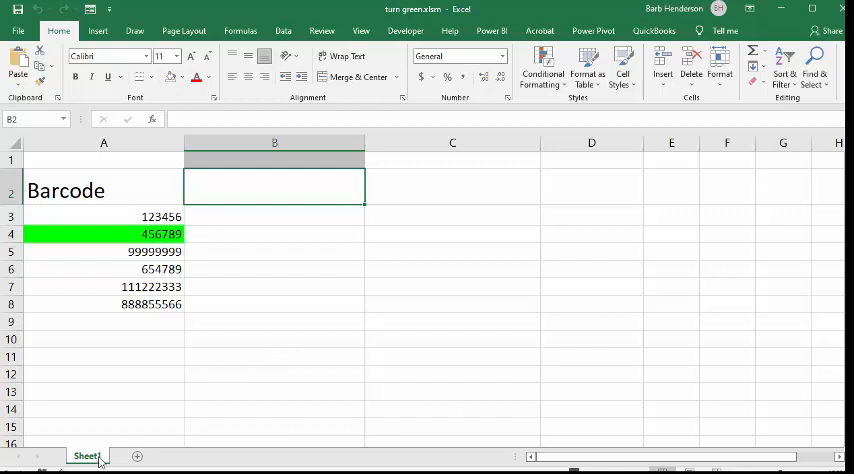
Use View Code on the Sheet1 tab to show the Worksheet_Change macro
right_click(86, 456)
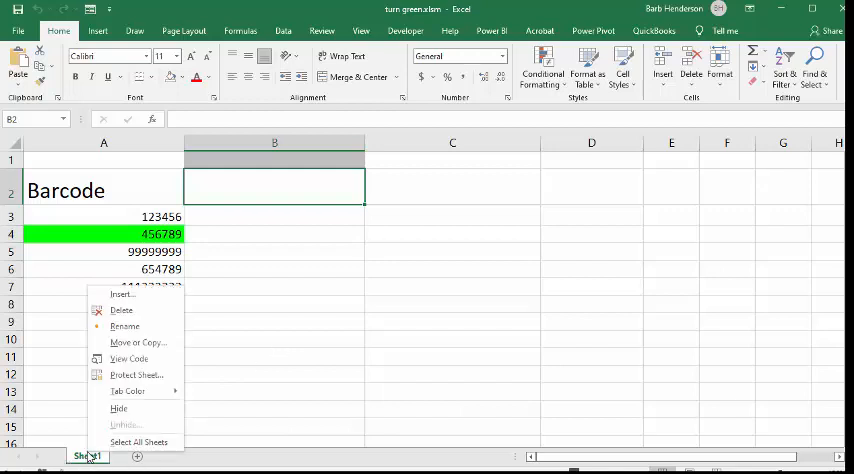
mouse_move(124, 326)
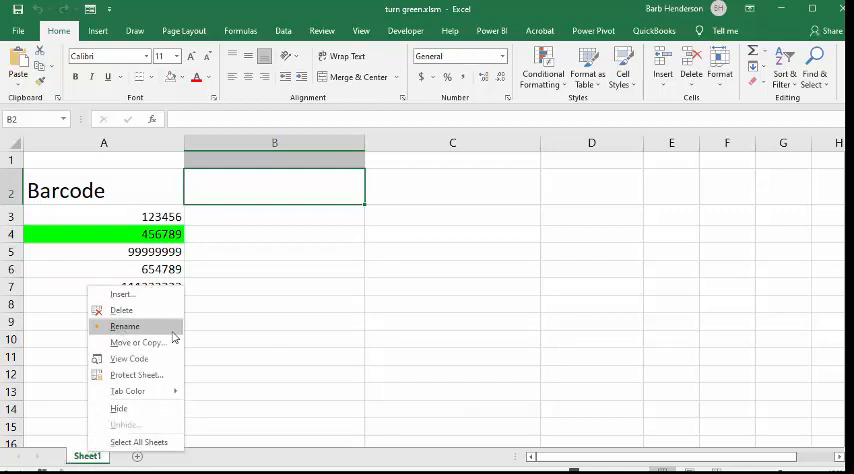
click(128, 358)
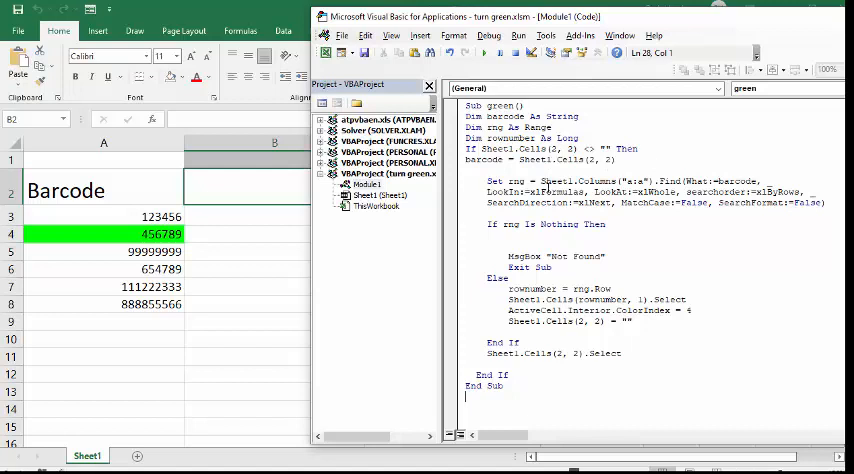
mouse_move(798, 220)
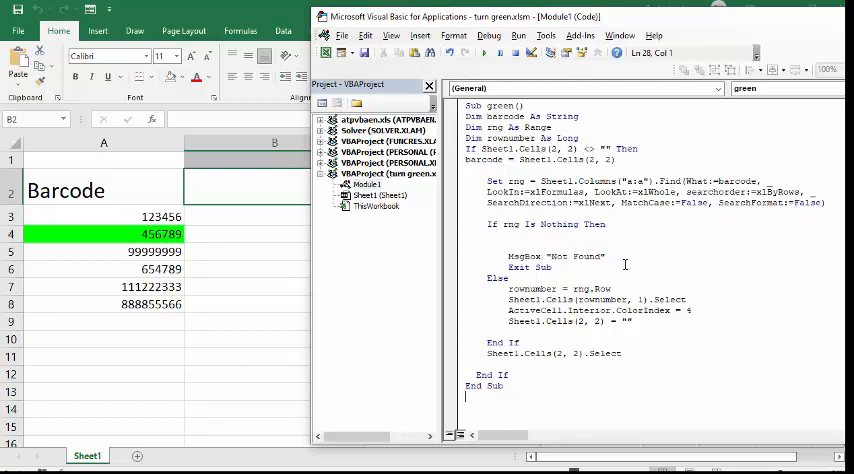
mouse_move(678, 246)
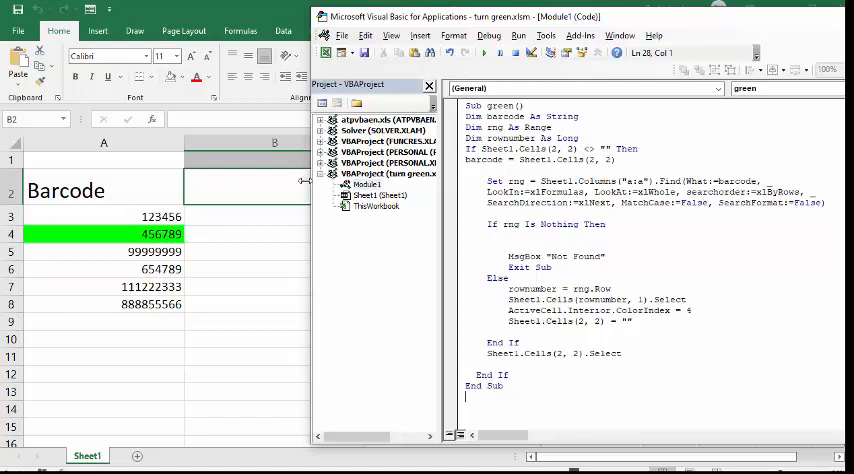
mouse_move(334, 200)
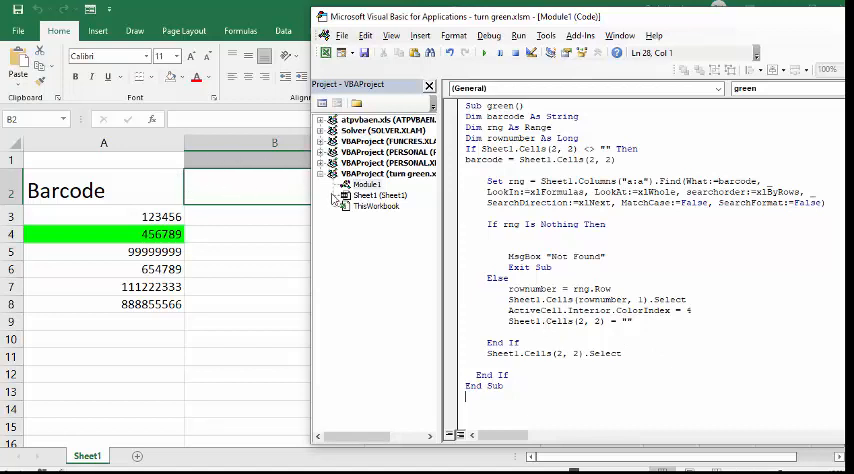